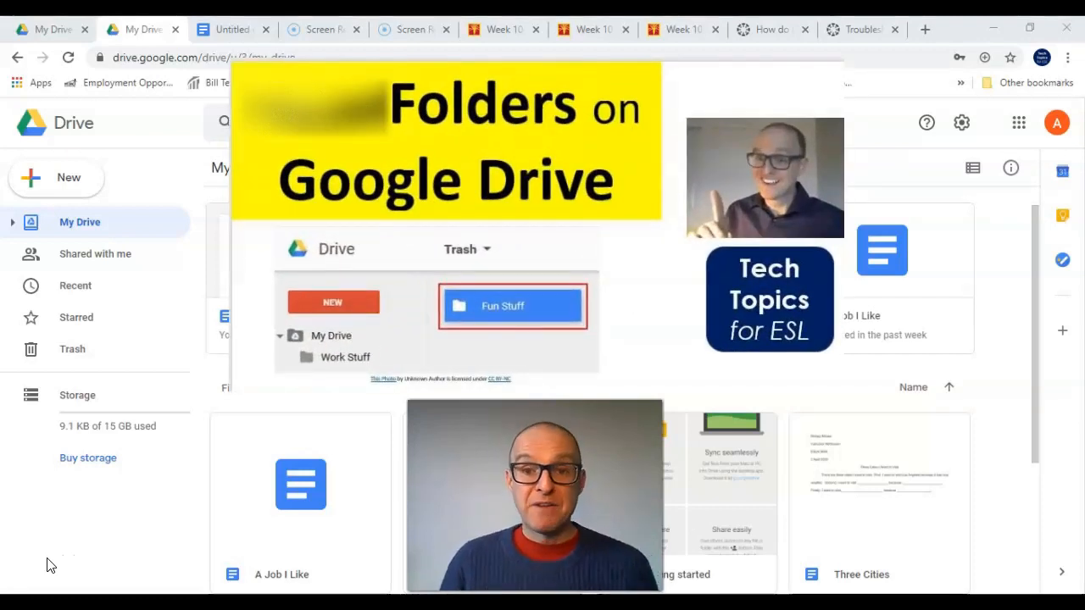
mouse_move(136, 254)
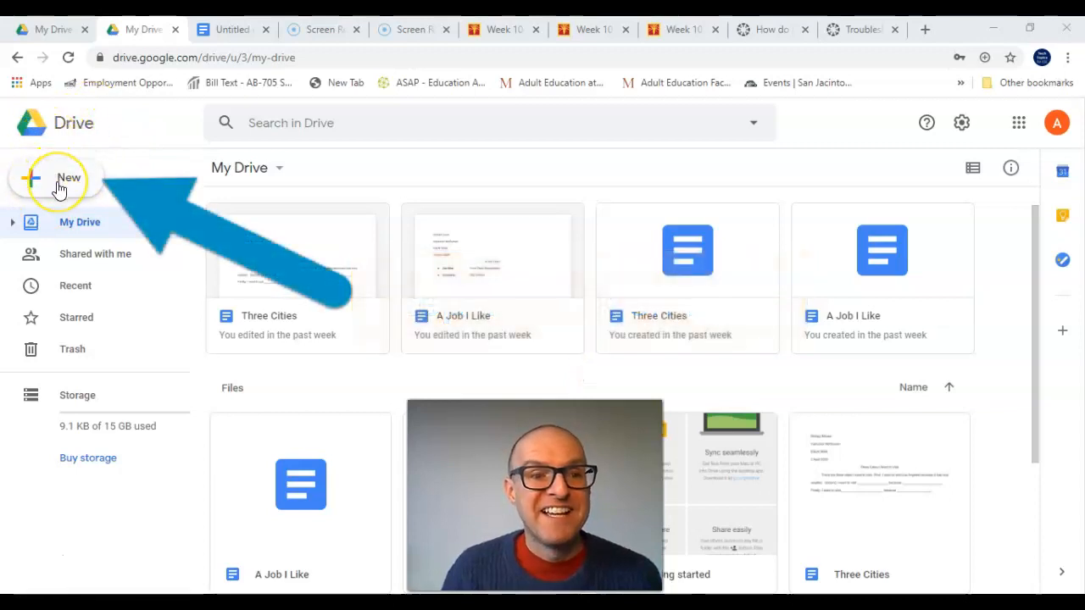
Step: Start creating a new folder in My Drive from the New menu
left_click(58, 178)
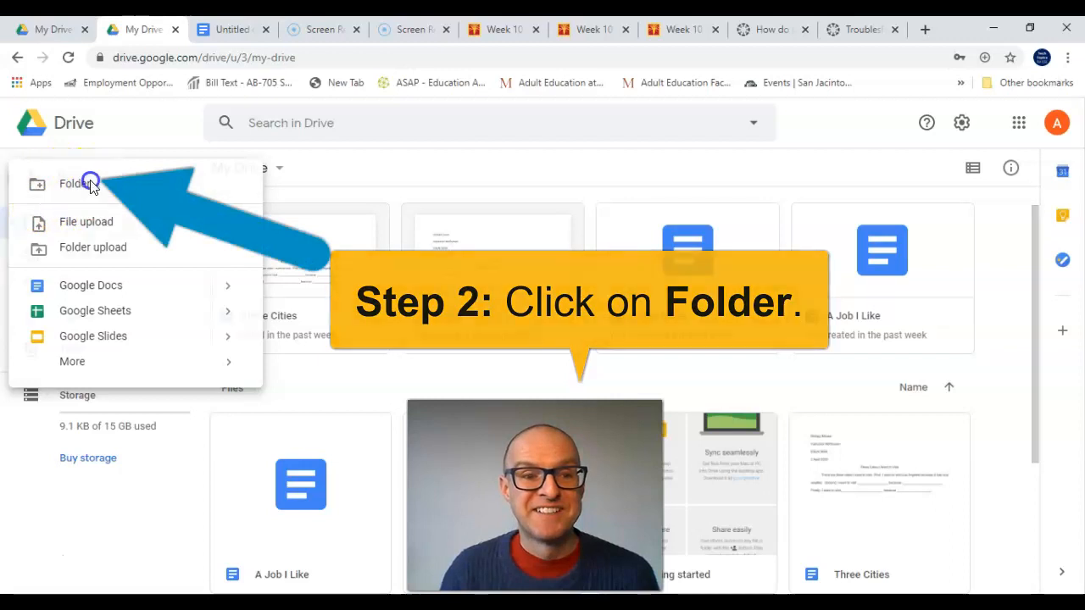
left_click(71, 183)
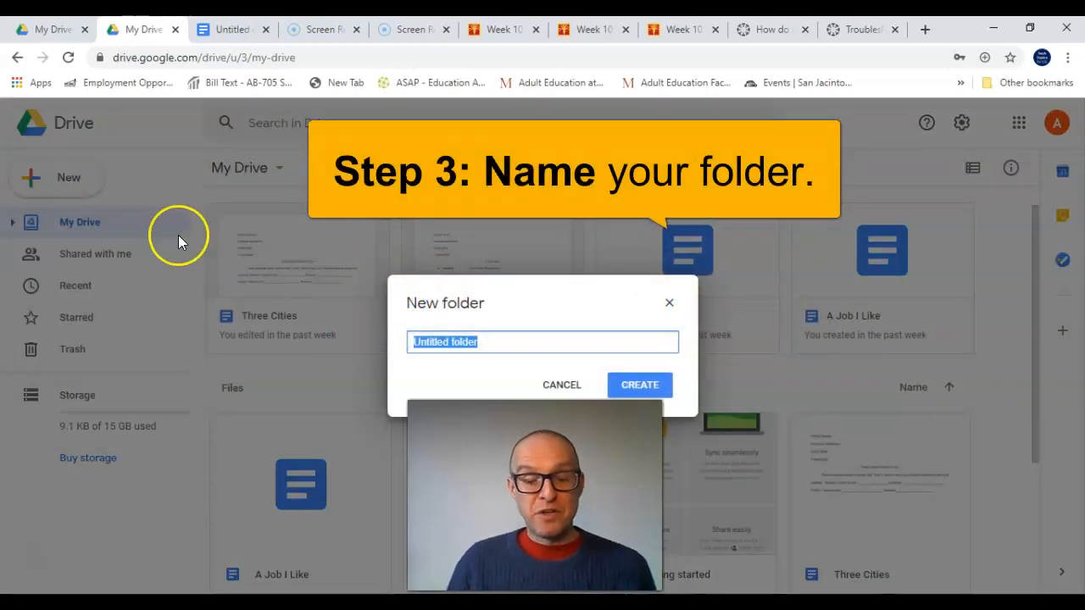
Step: Name the new folder 'School Assignments' and create it
type("School")
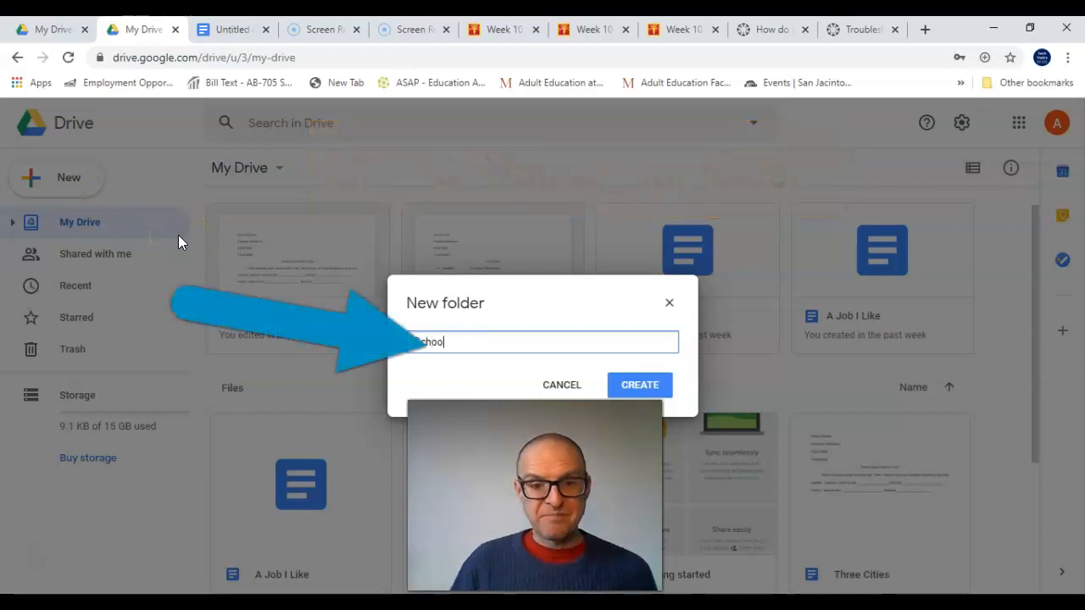
type("Assignments")
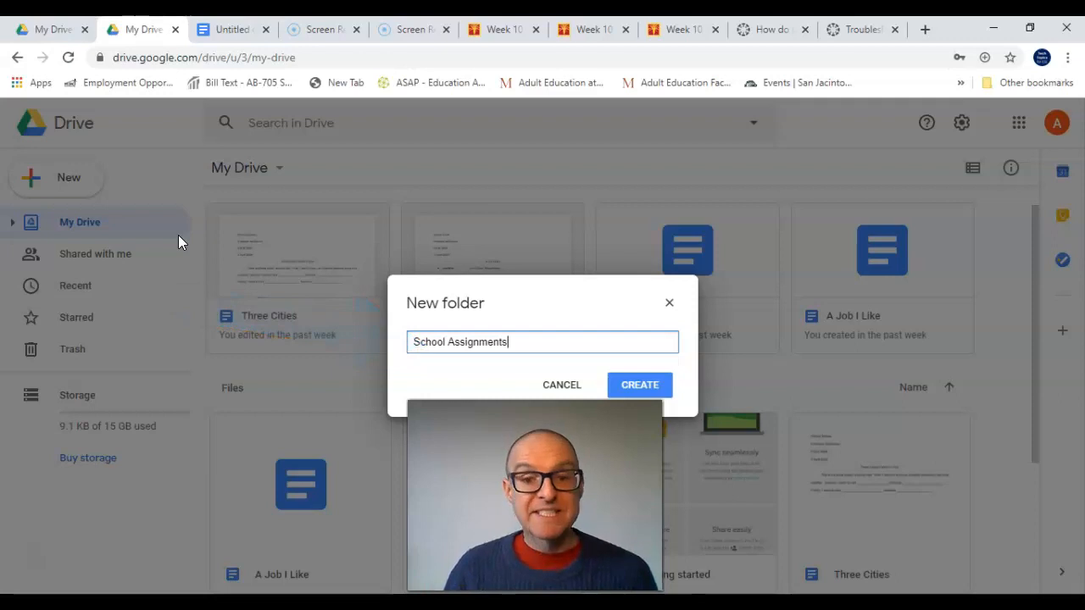
mouse_move(235, 478)
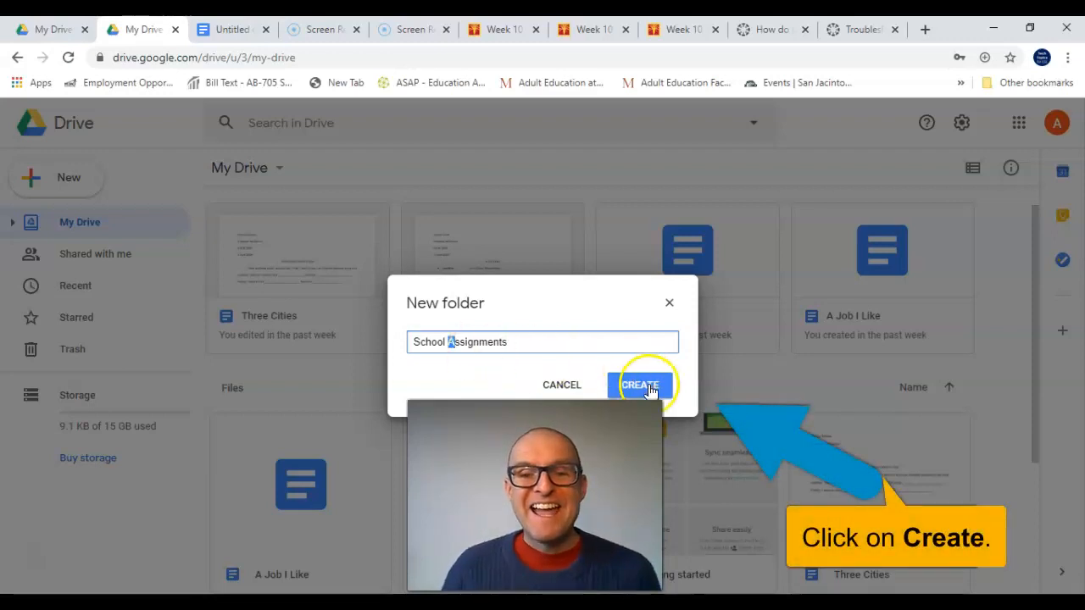
left_click(641, 385)
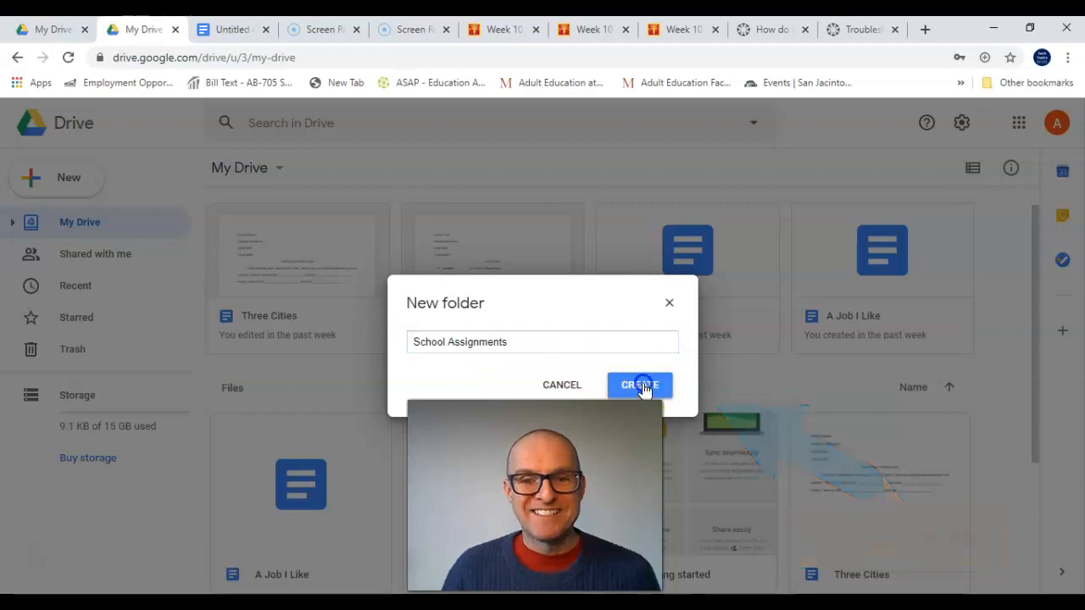
Step: Move a Three Cities document into School Assignments and view the folder's contents
left_click(638, 385)
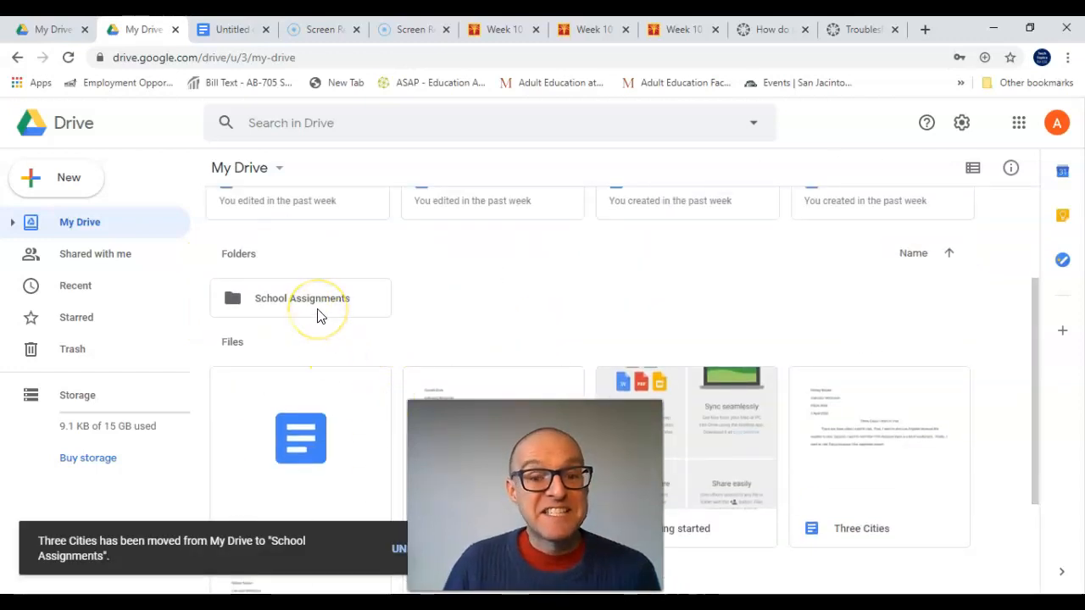
double_click(302, 299)
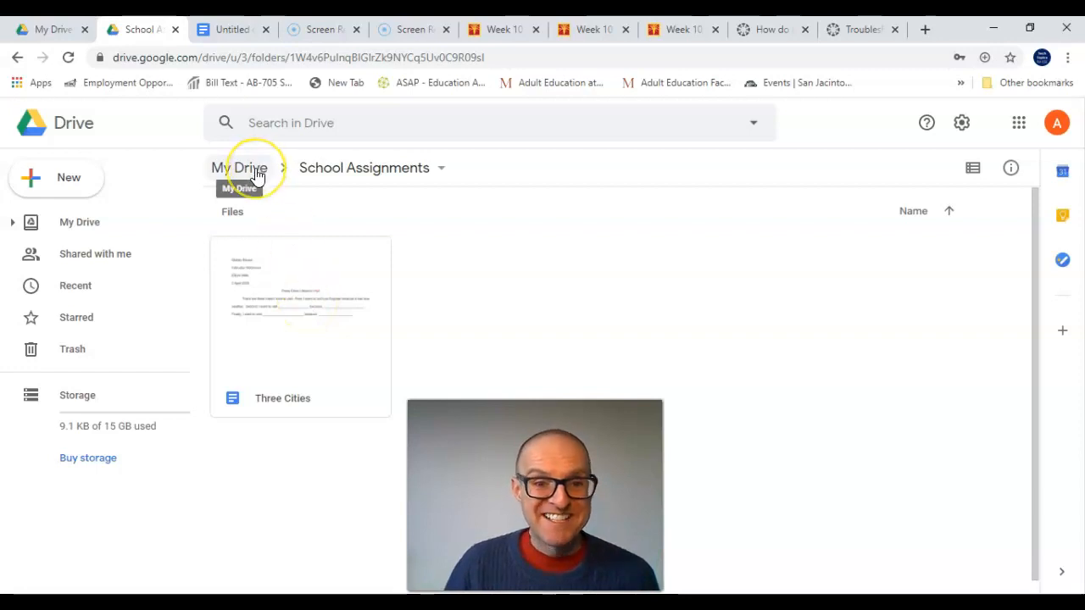
Step: Return to My Drive and grab the remaining Three Cities document for moving
left_click(240, 168)
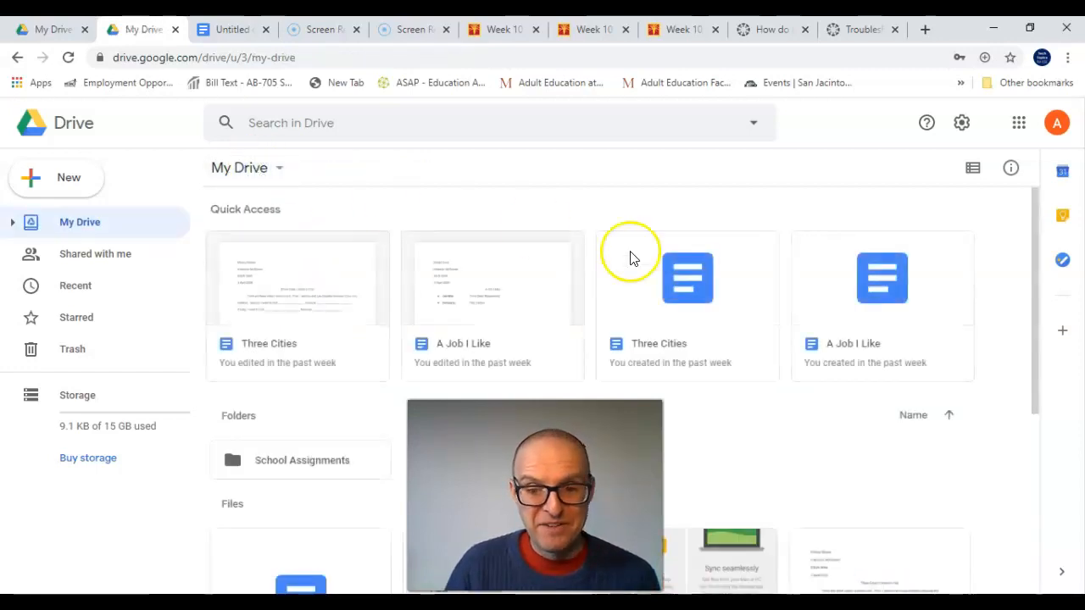
scroll("down", 3)
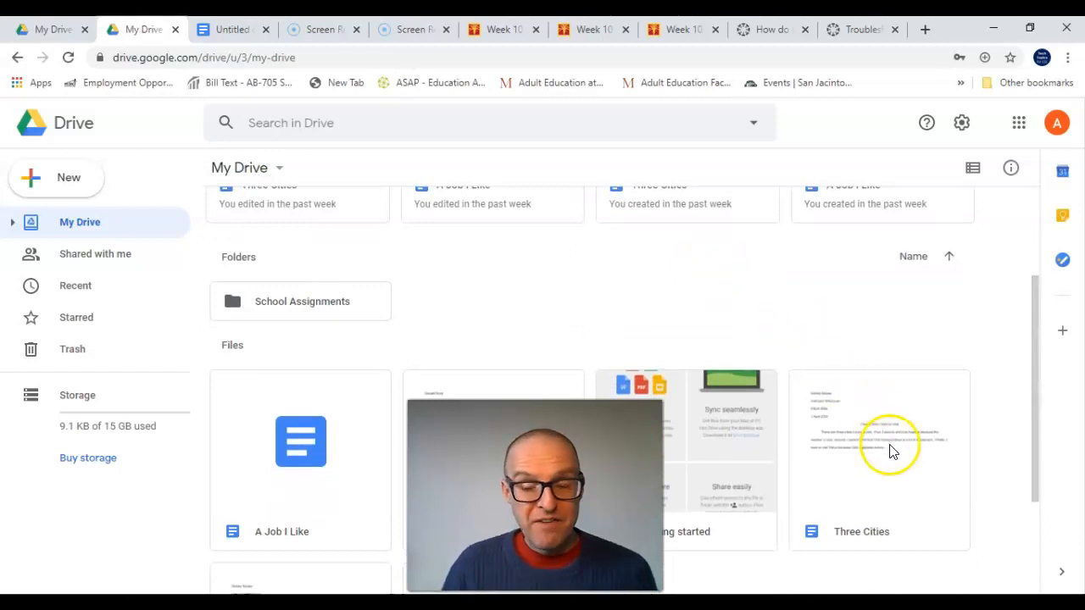
left_click(878, 449)
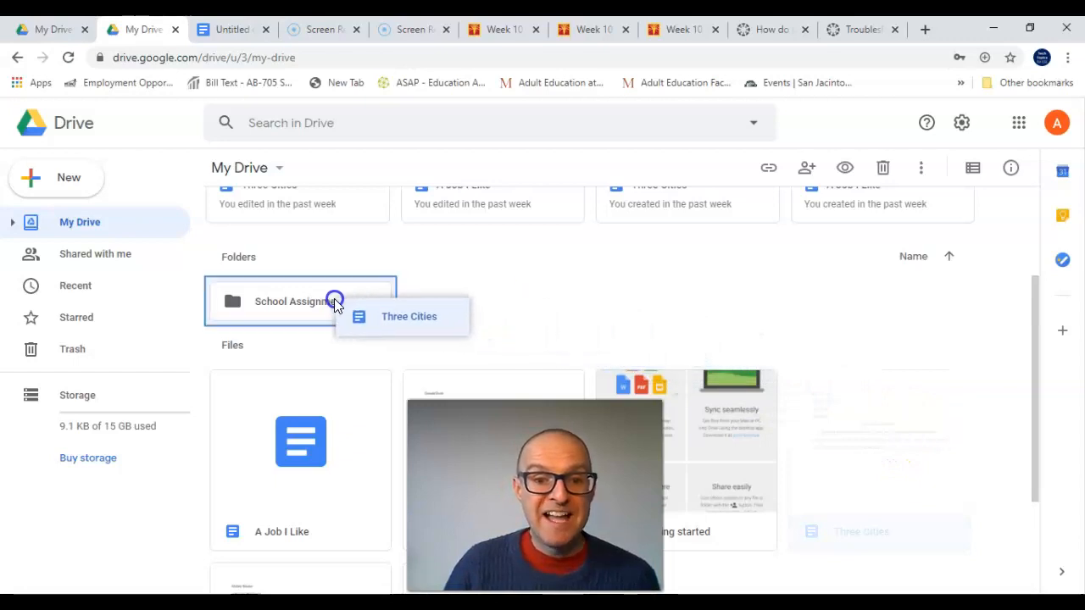
Step: Drop the second Three Cities document into School Assignments so both copies sit there
scroll("down", 3)
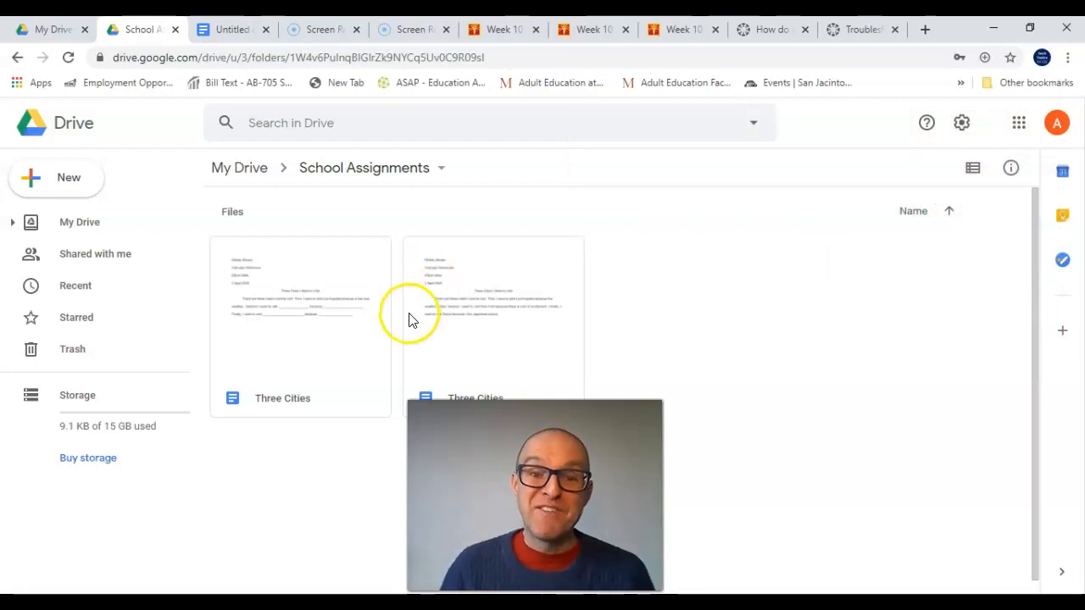
mouse_move(271, 431)
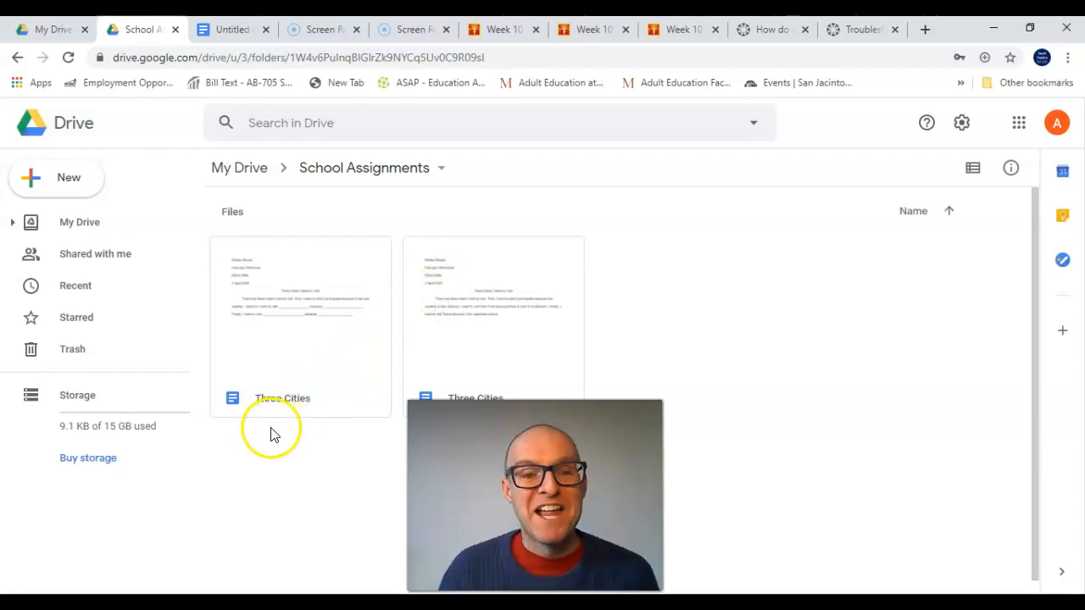